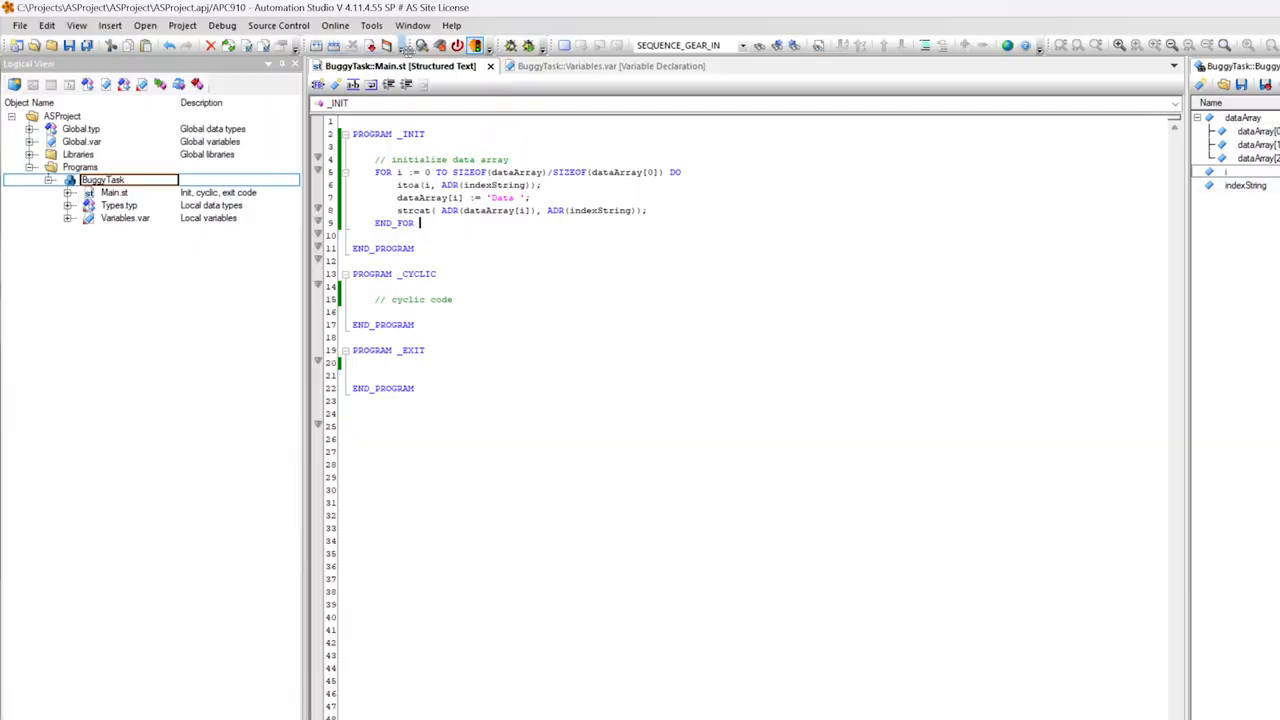
mouse_move(424, 46)
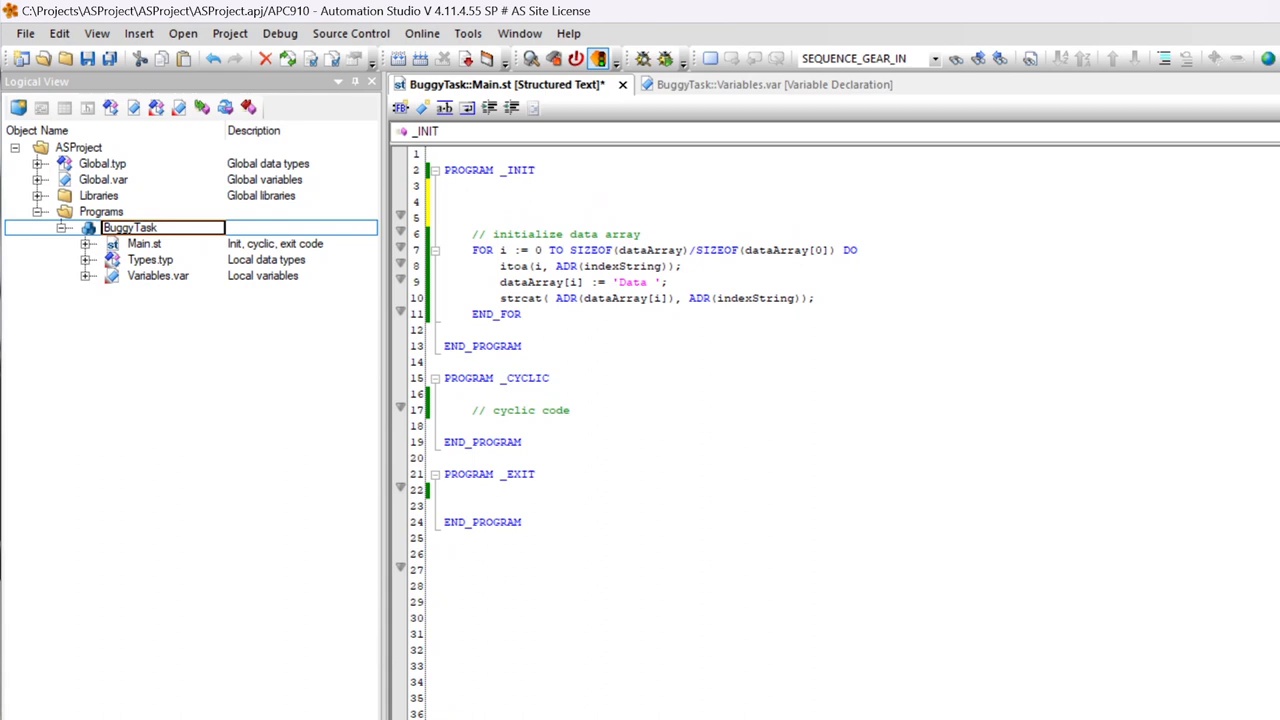
Step: Write an empty WHILE NOT go DO … // nothing … END_WHILE loop above the FOR loop in _INIT
click(472, 200)
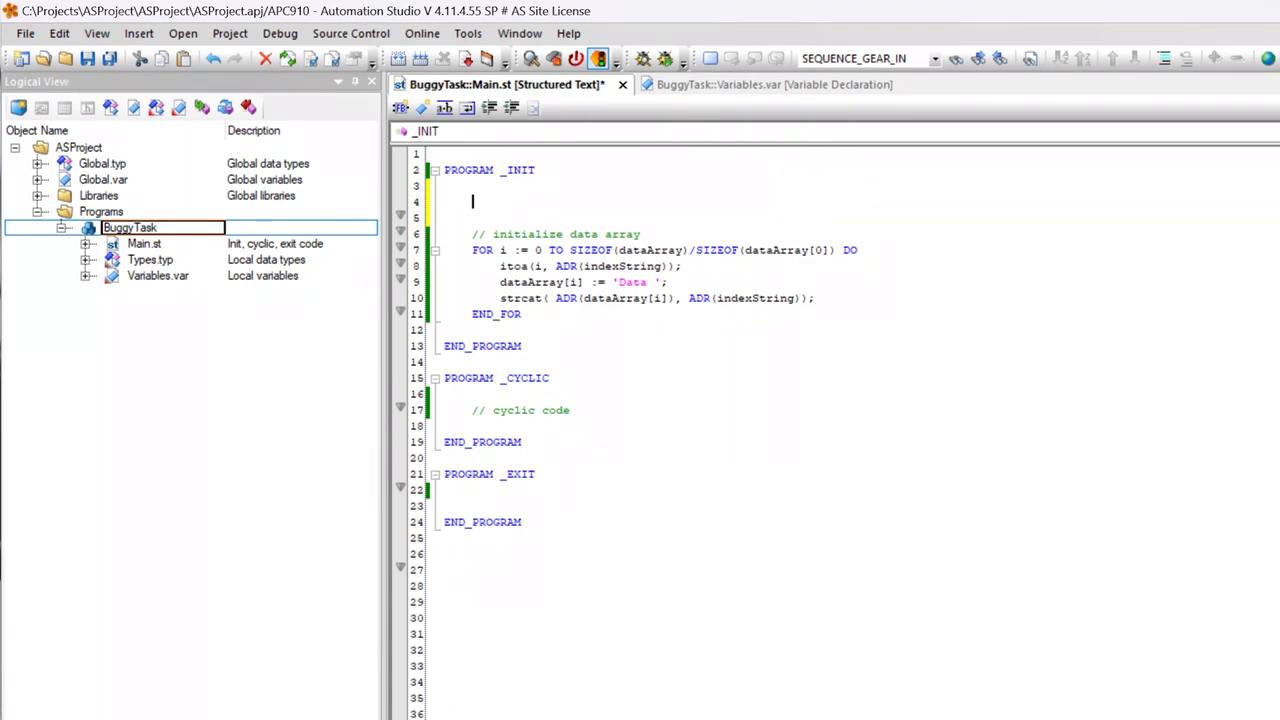
text(WHILE)
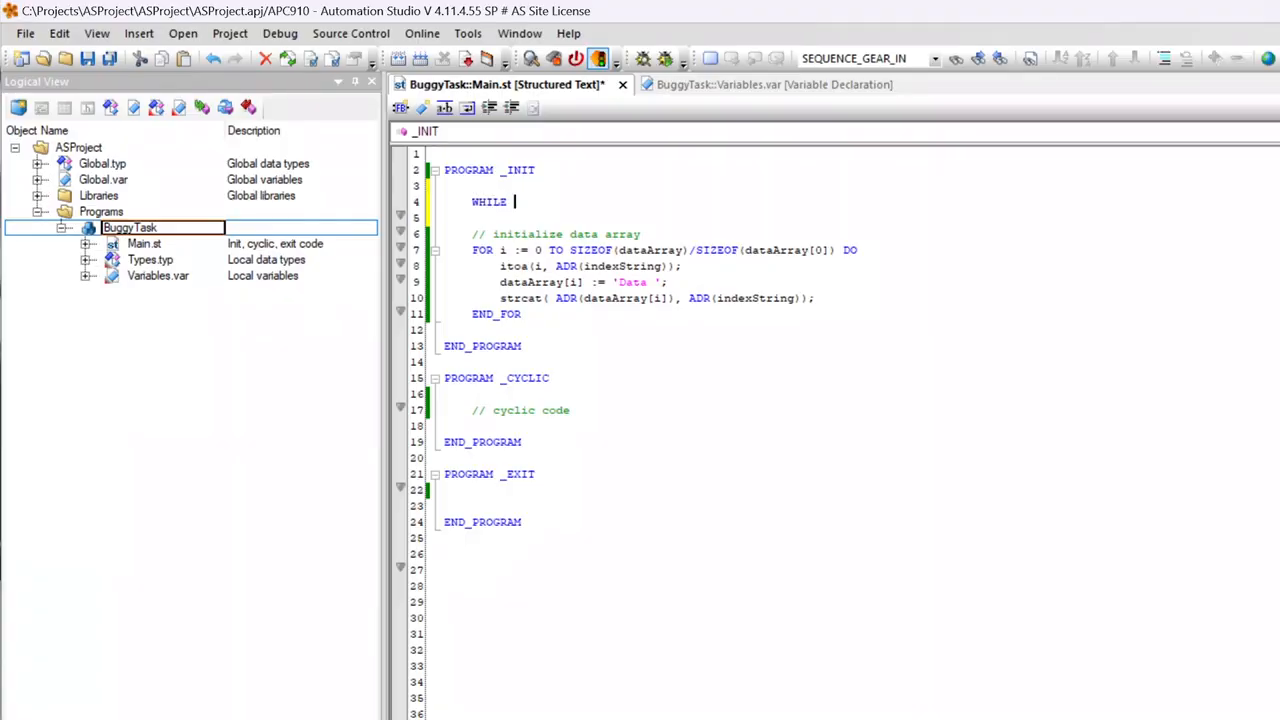
text(NOT go DO)
click(860, 216)
text(//)
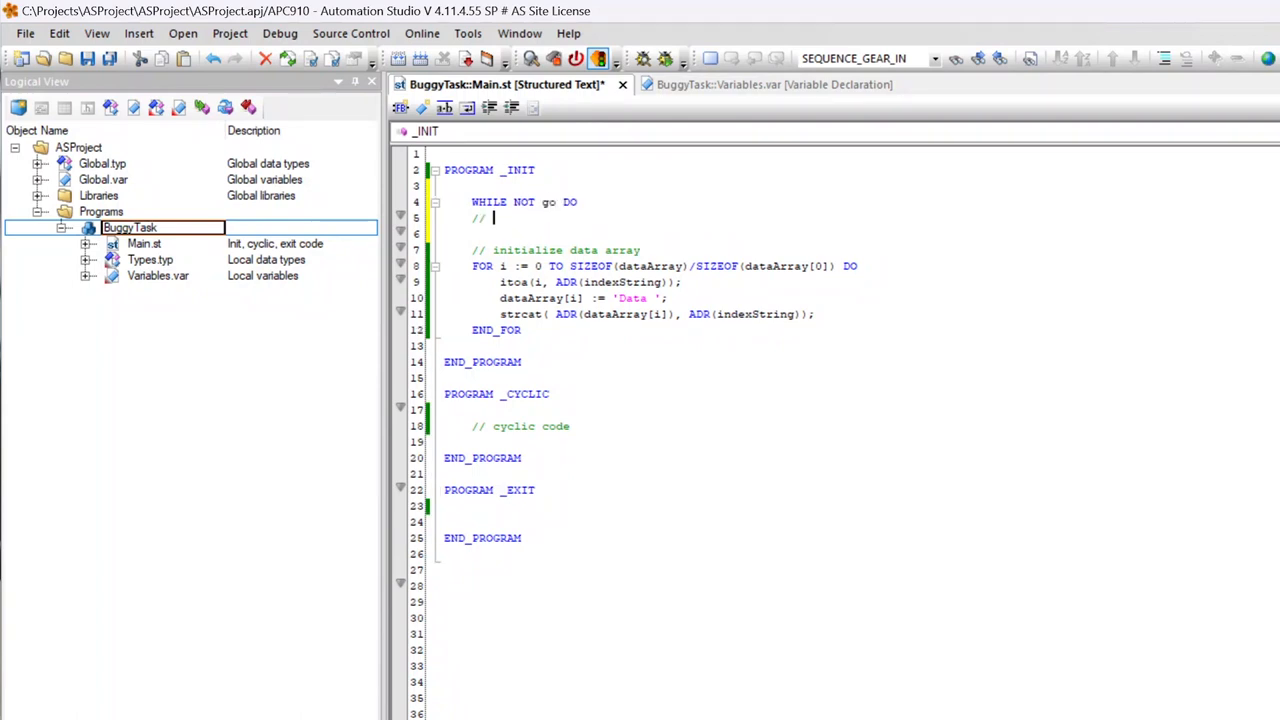
text(nothing)
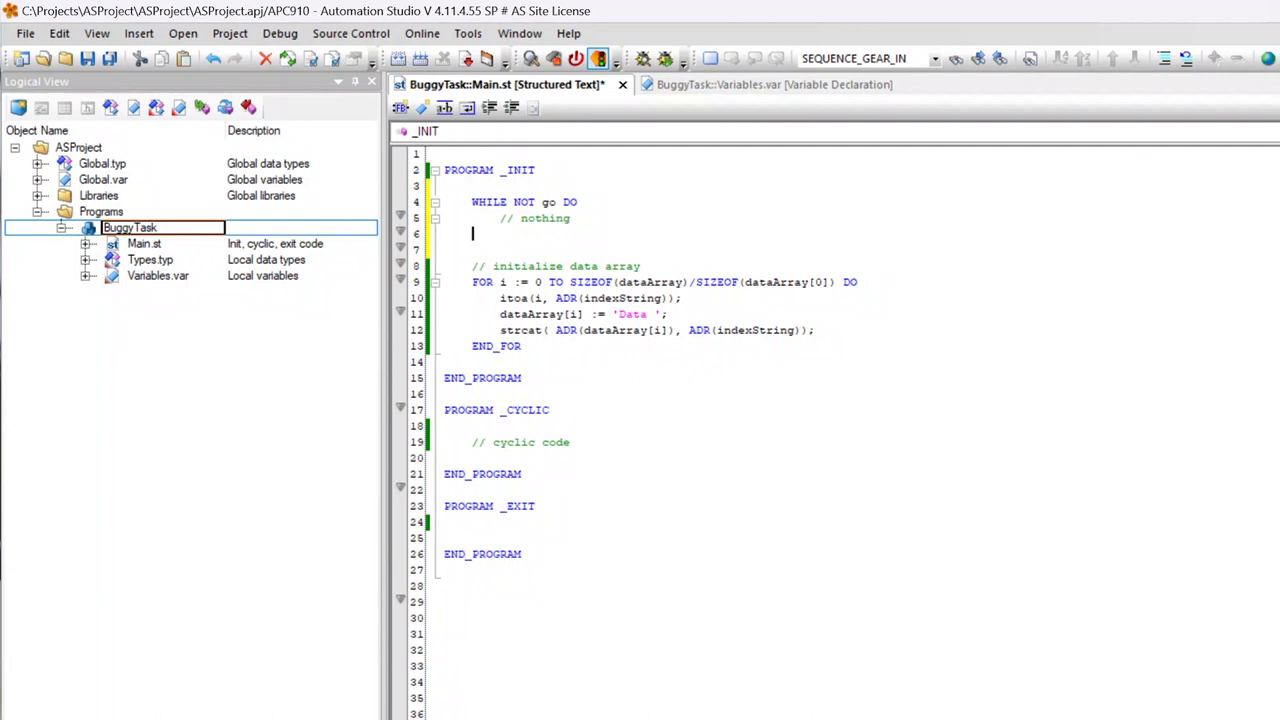
text(END_WHILE)
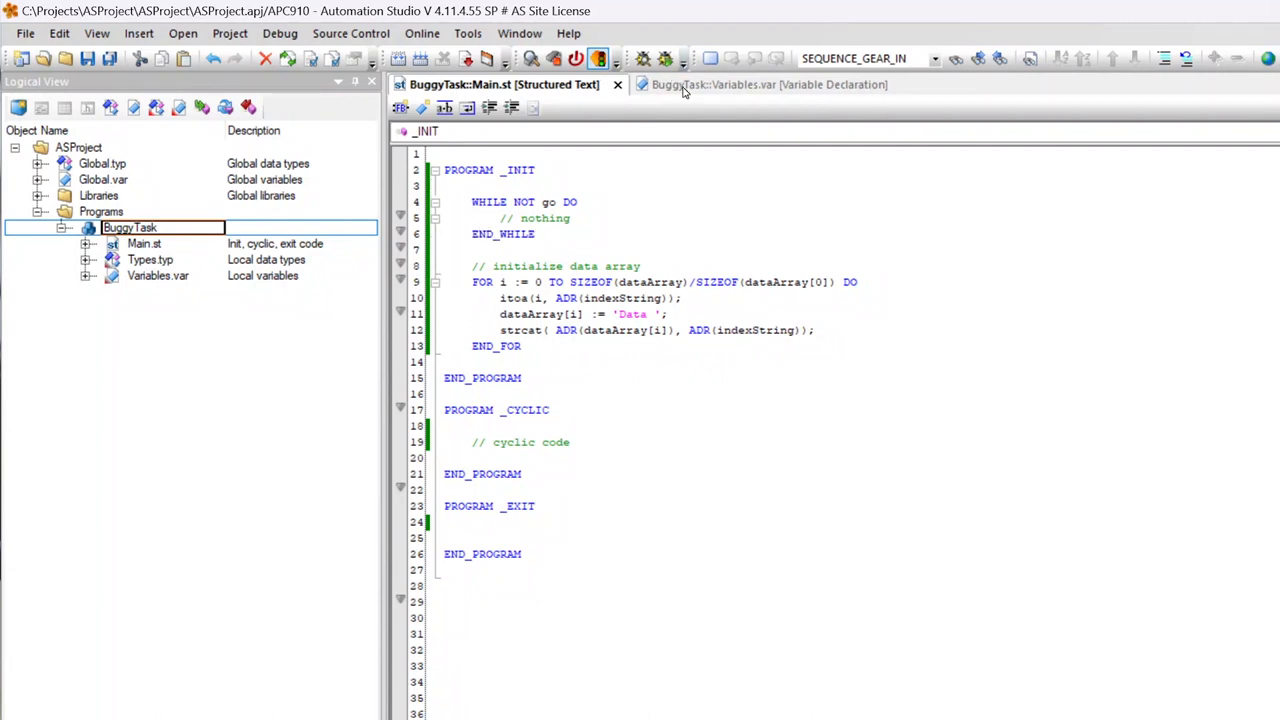
Step: Add a BOOL variable named go in Variables.var, then return to Main.st
click(768, 84)
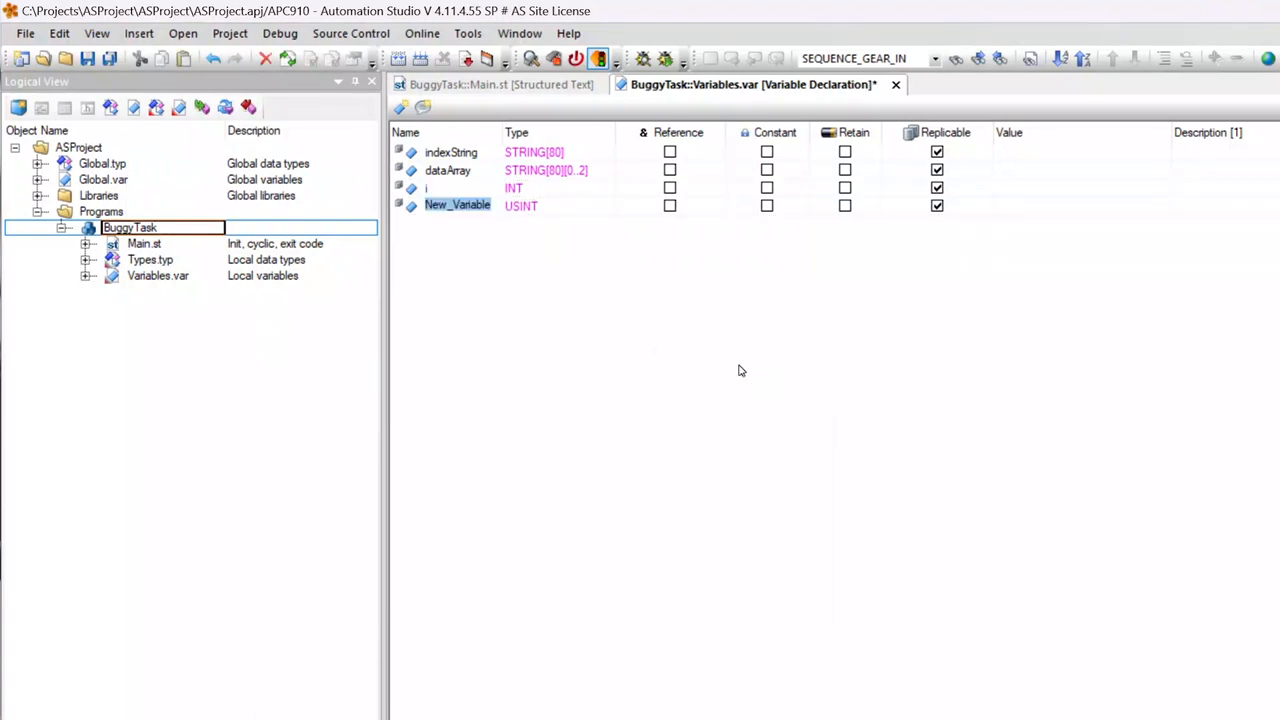
text(go)
click(558, 204)
text(BOOL)
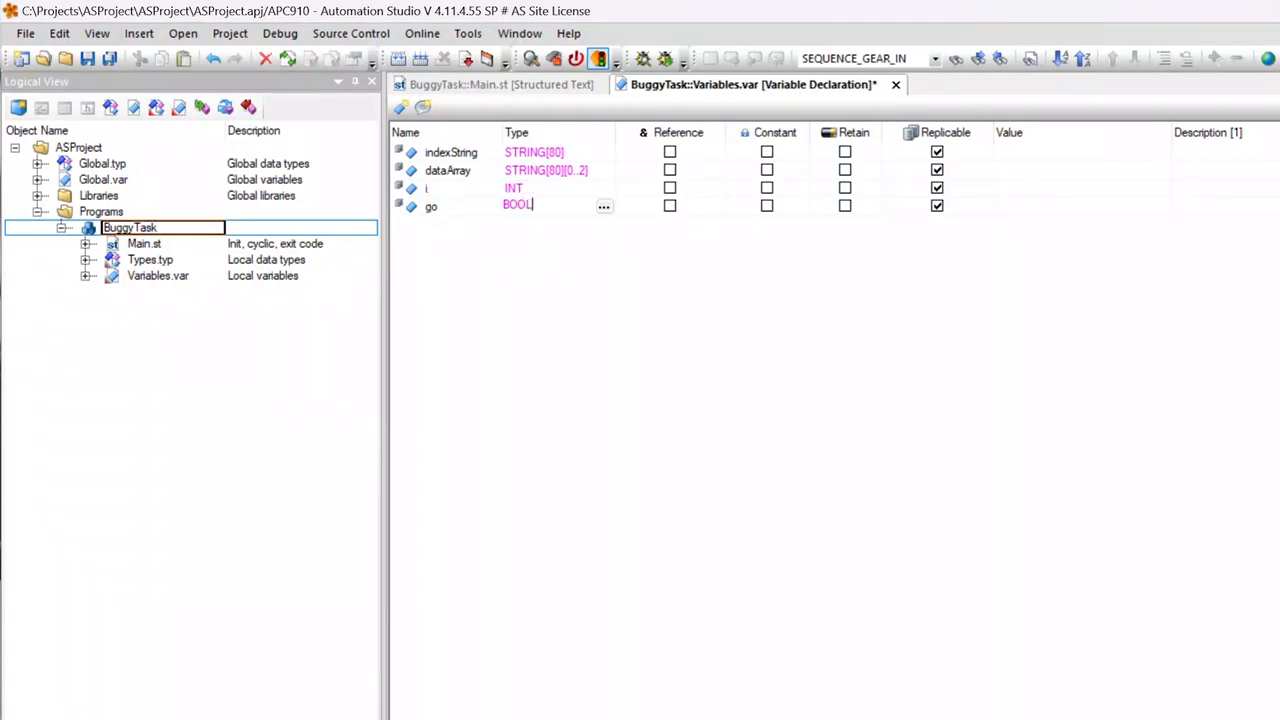
click(430, 206)
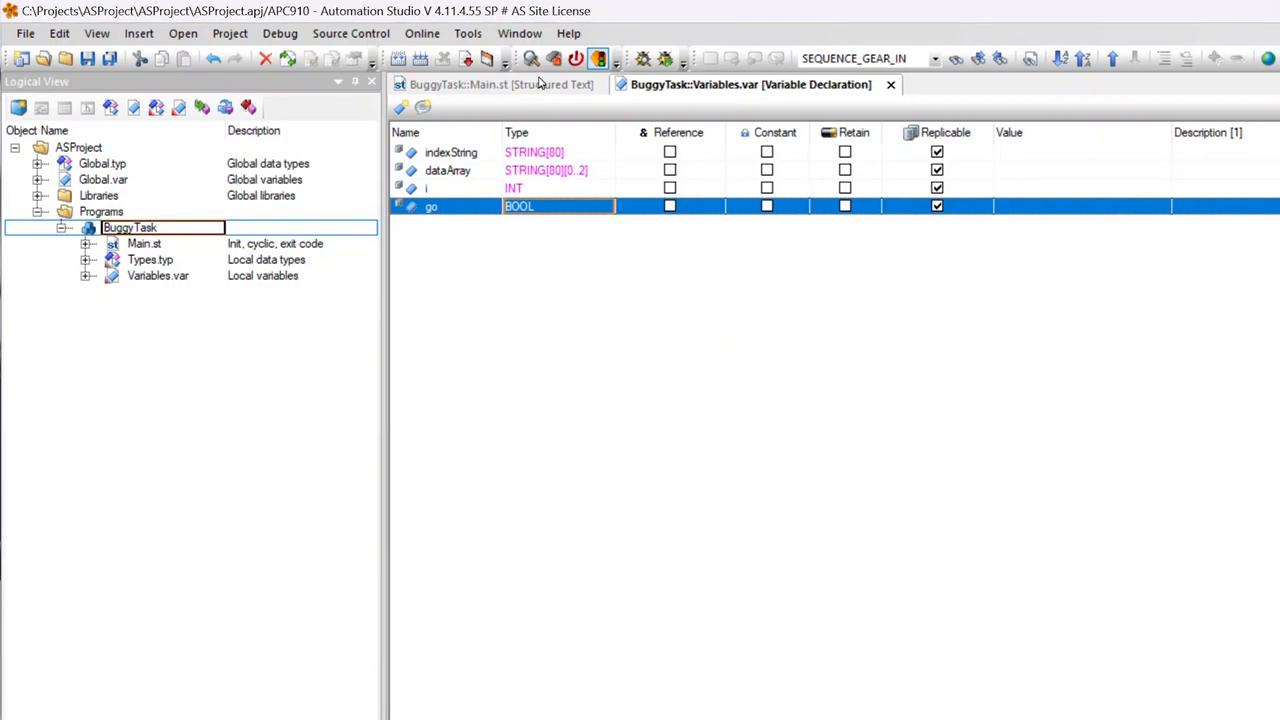
click(500, 84)
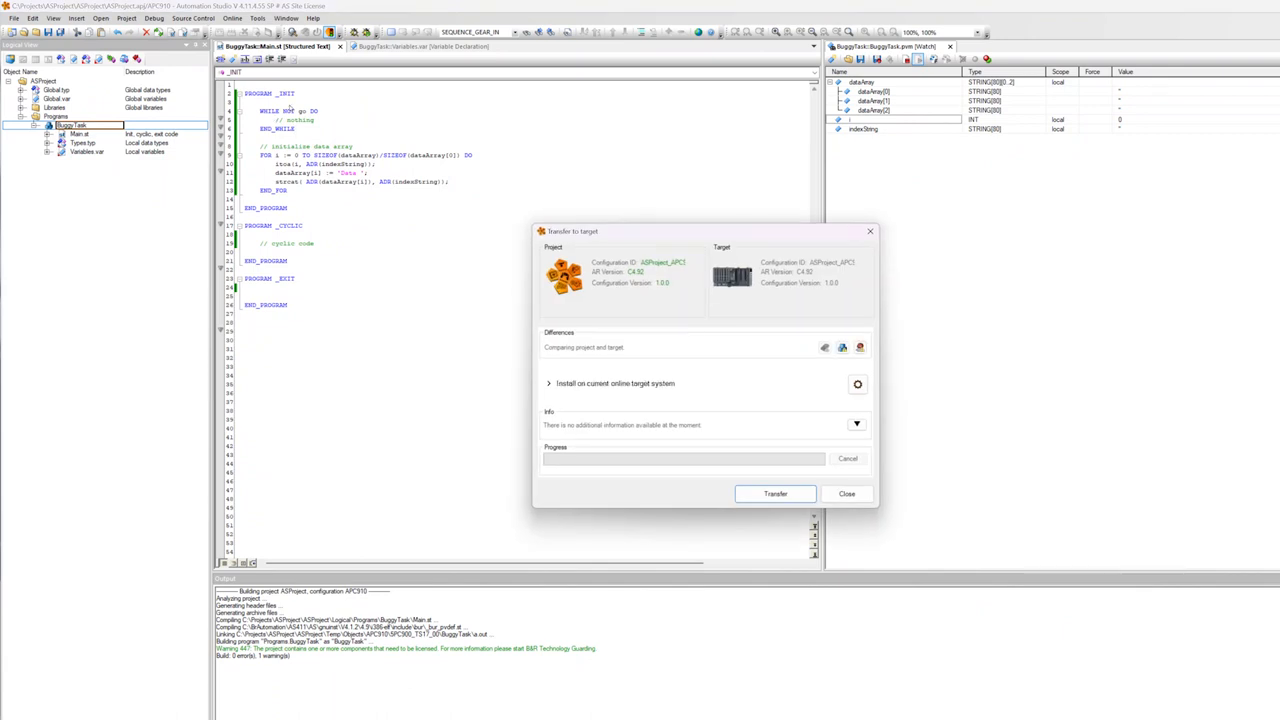
Step: Transfer the built project to the target and close the finished install report
click(776, 492)
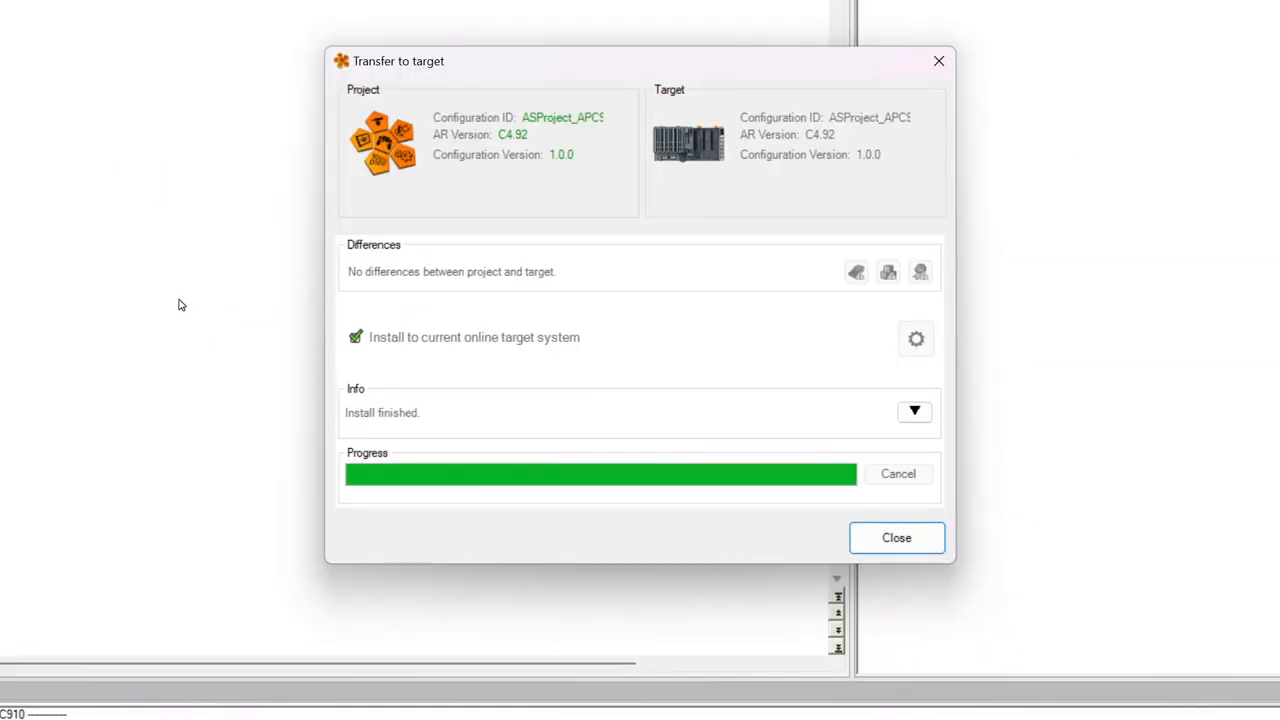
click(896, 536)
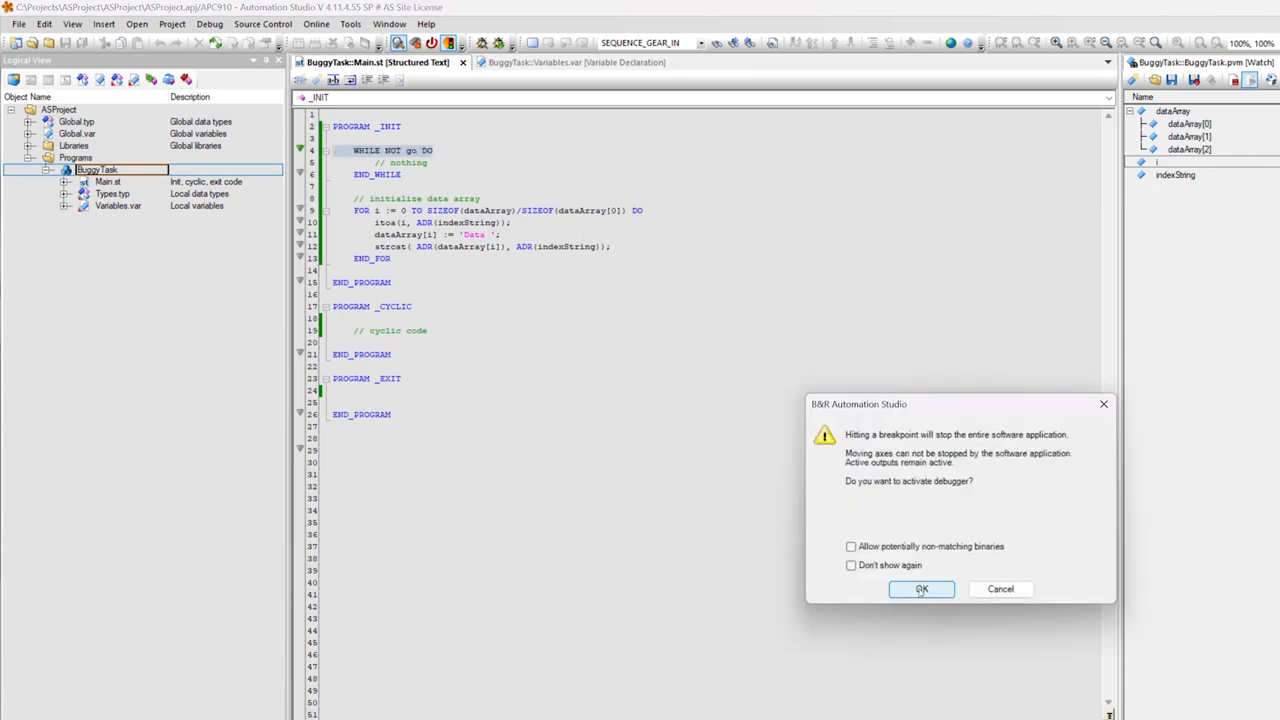
Step: Confirm activating the debugger so execution halts at the WHILE NOT go breakpoint
click(920, 588)
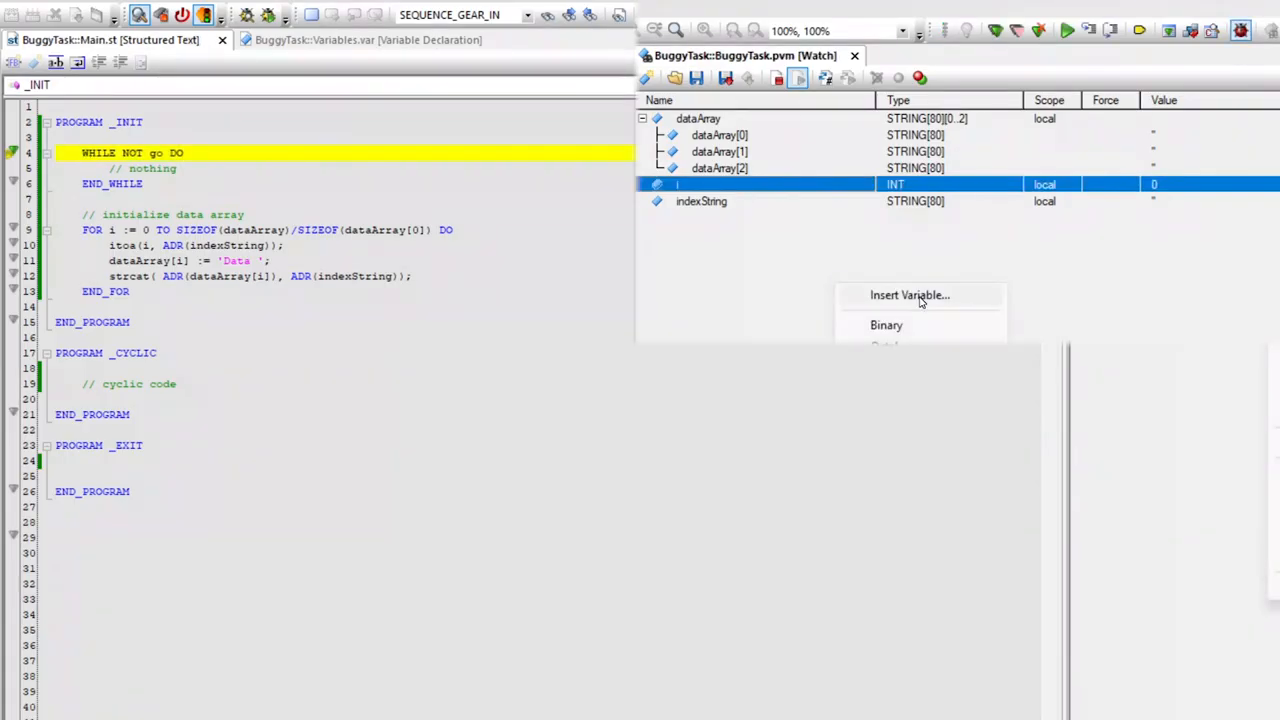
Step: Insert the go variable into the Watch window so it can be set TRUE
click(908, 294)
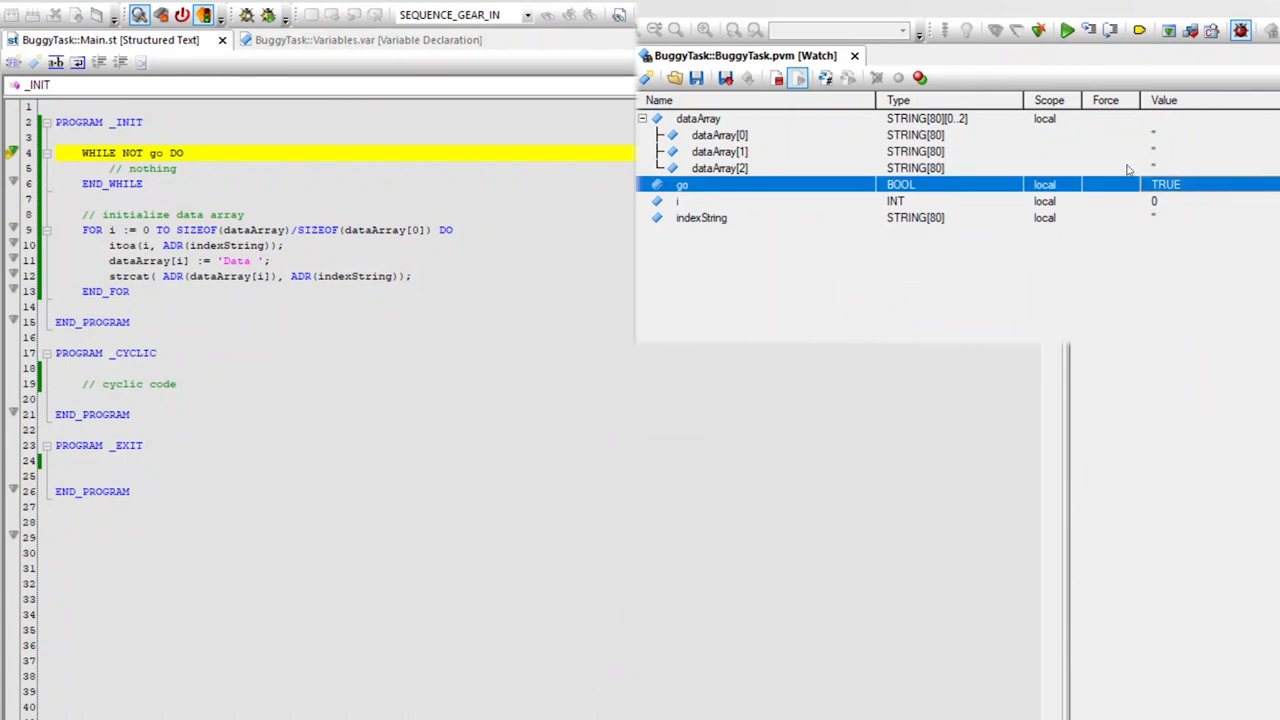
mouse_move(1110, 30)
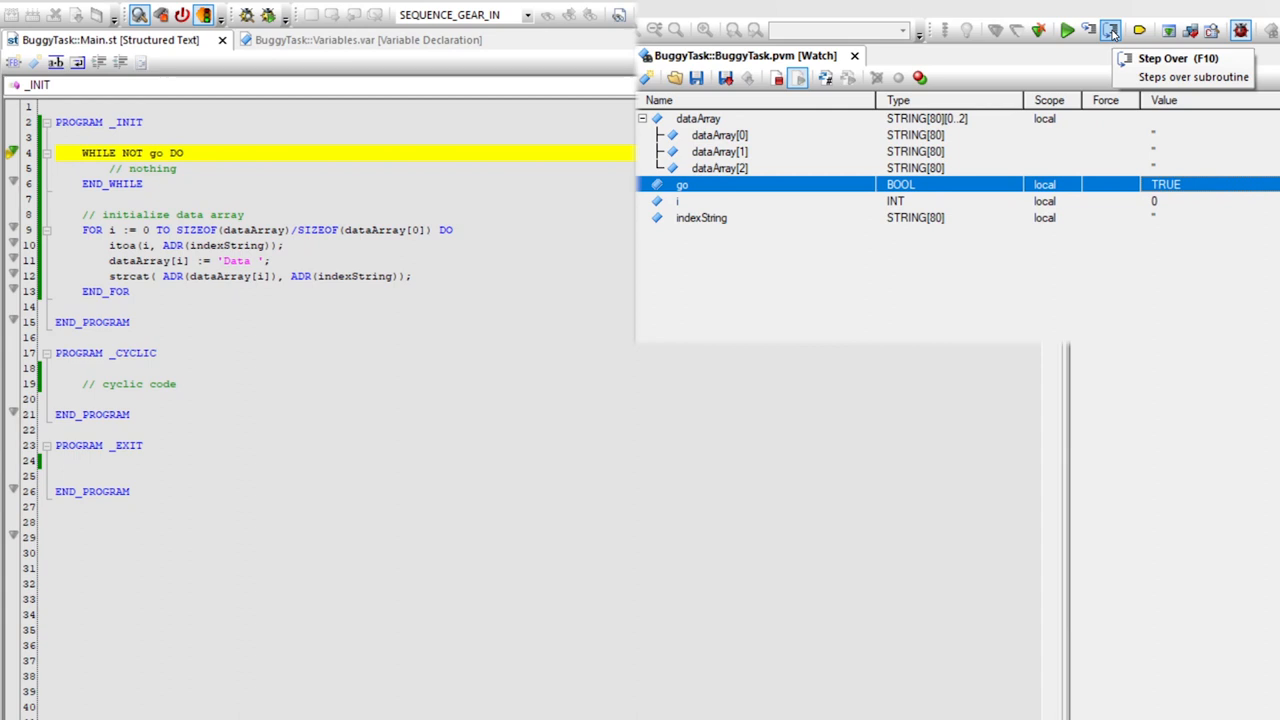
Step: Step Over (F10) through the FOR loop until the out-of-range dataArray write corrupts i to 29753
click(1110, 32)
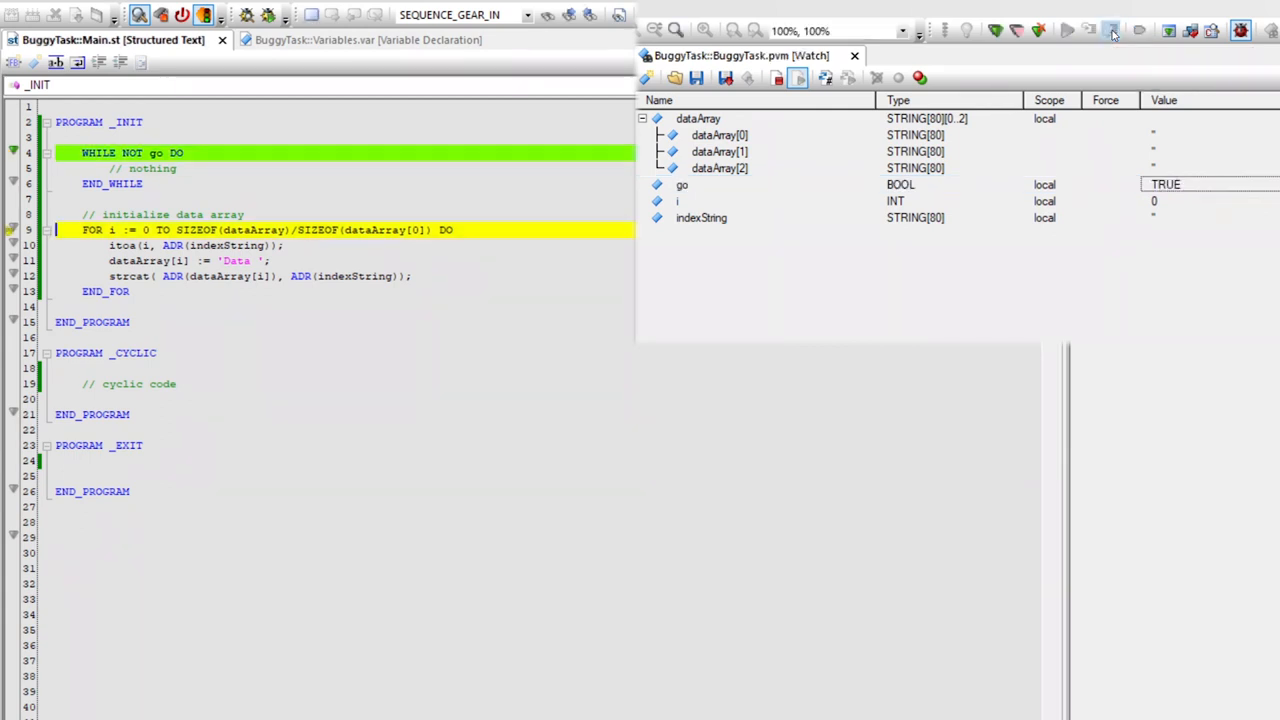
mouse_move(1112, 32)
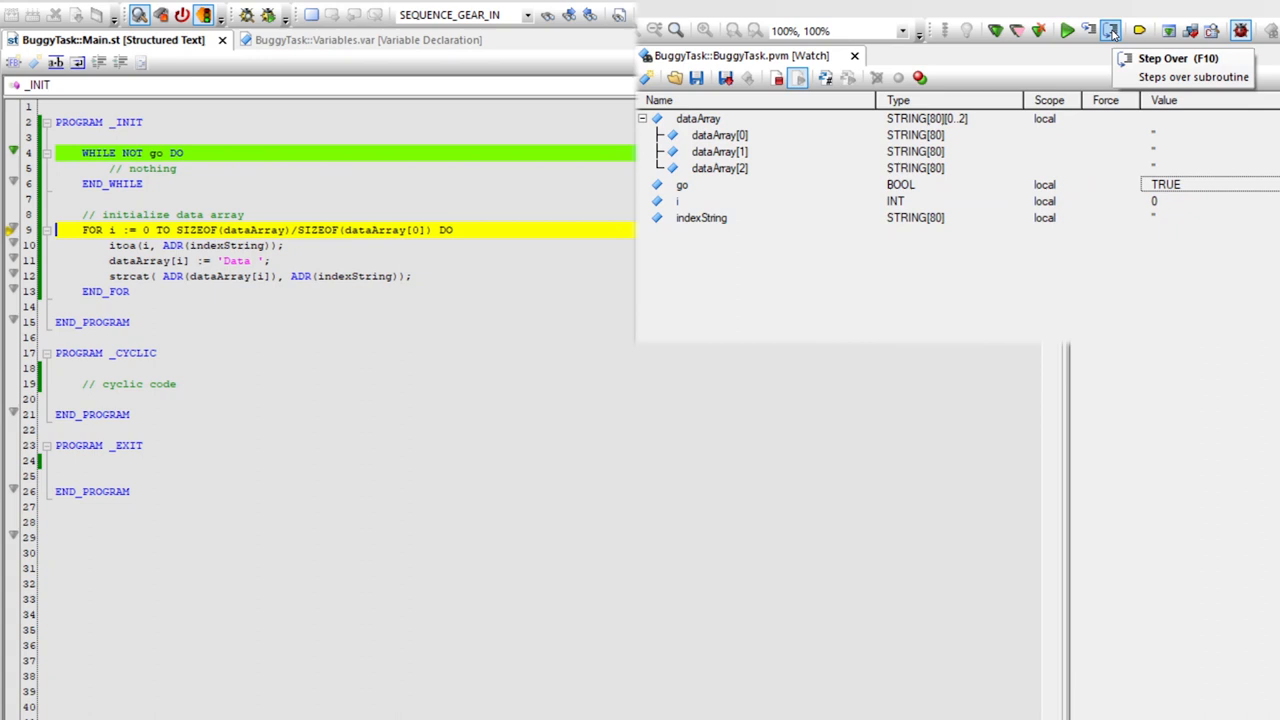
click(1110, 32)
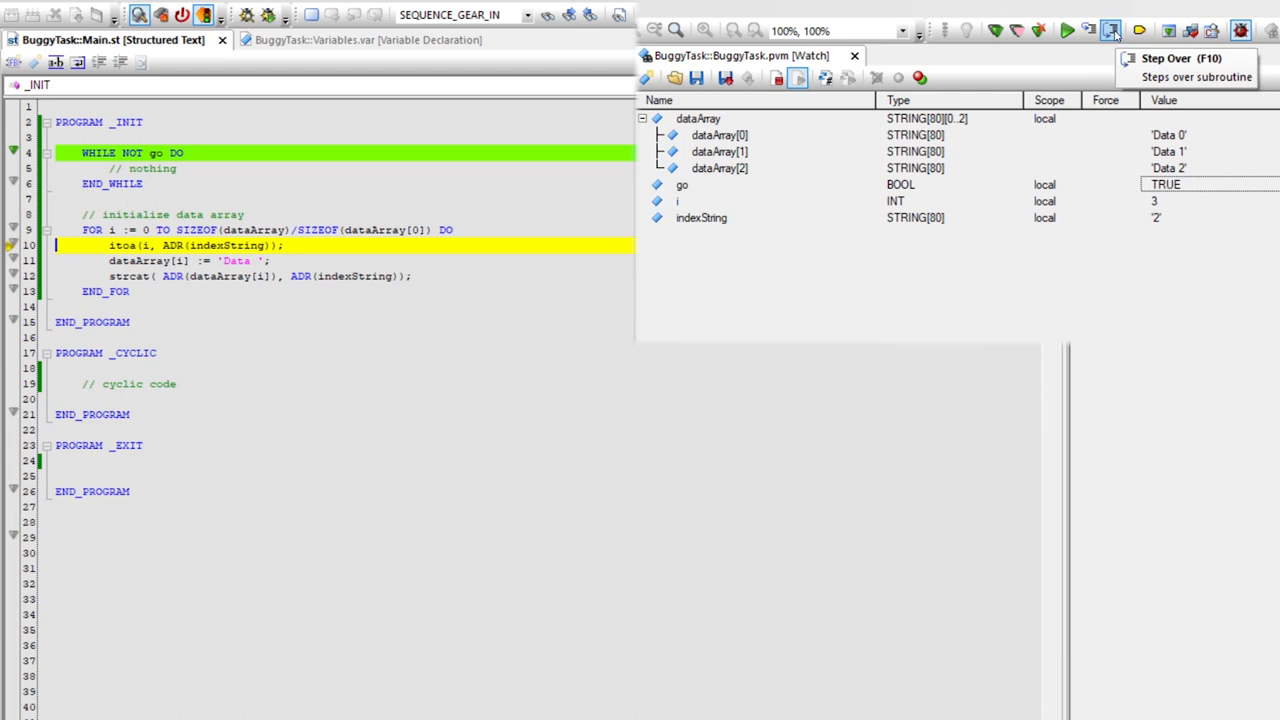
click(1112, 30)
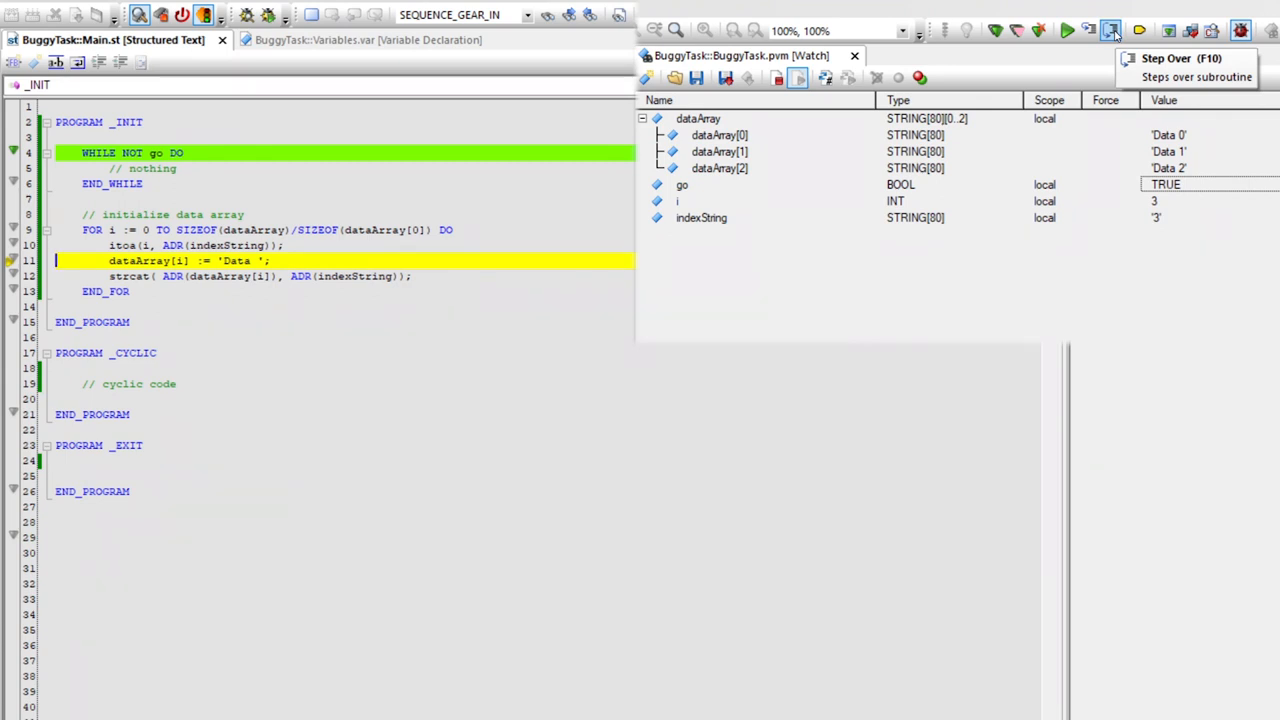
click(1112, 30)
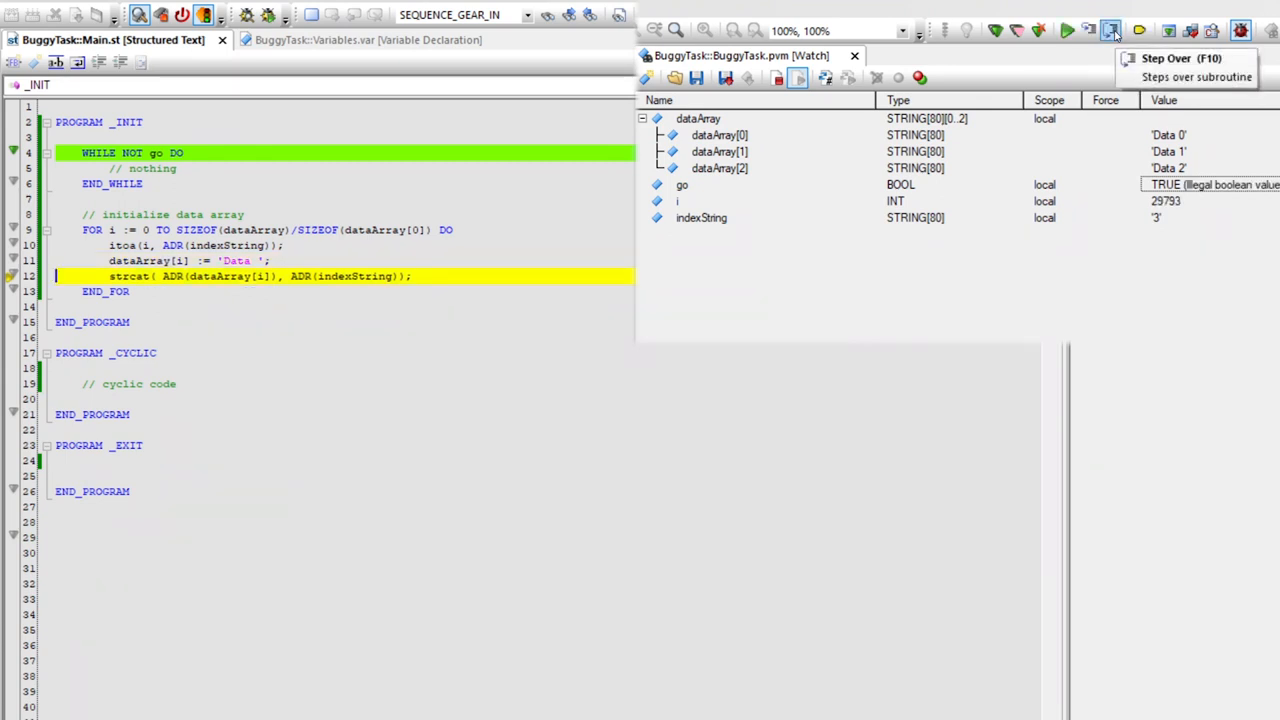